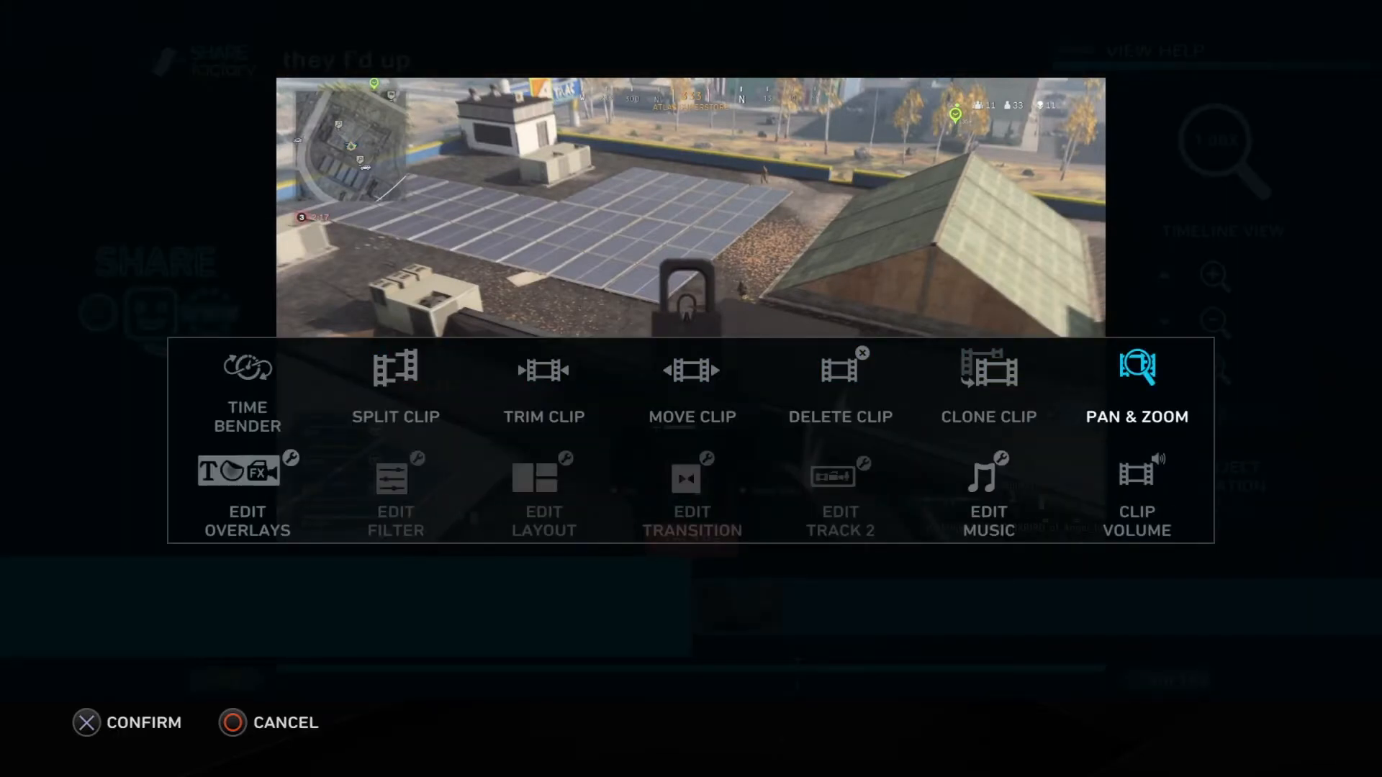
Step: Choose Split Clip from the clip's editing actions
click(1137, 377)
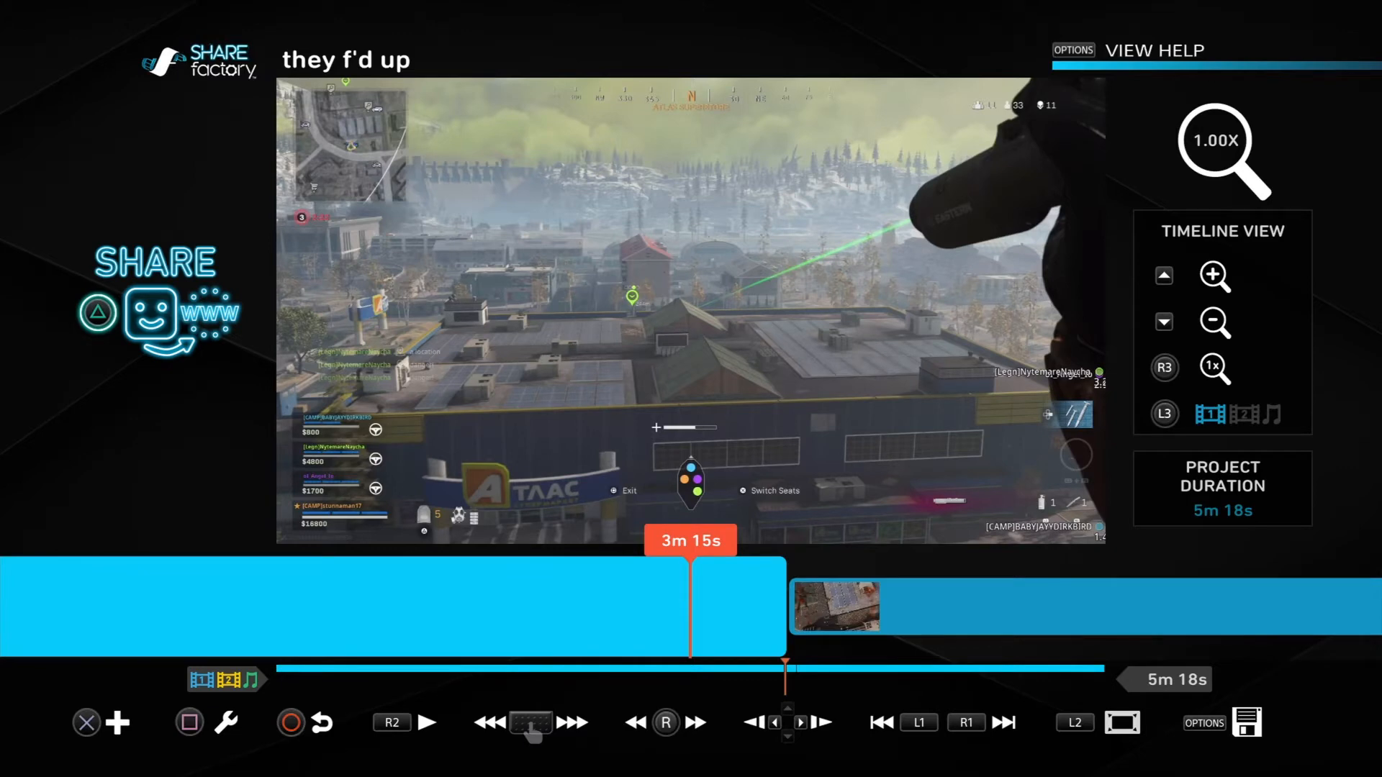
Step: Move the split point to 3m 19s and review the footage around it
click(806, 722)
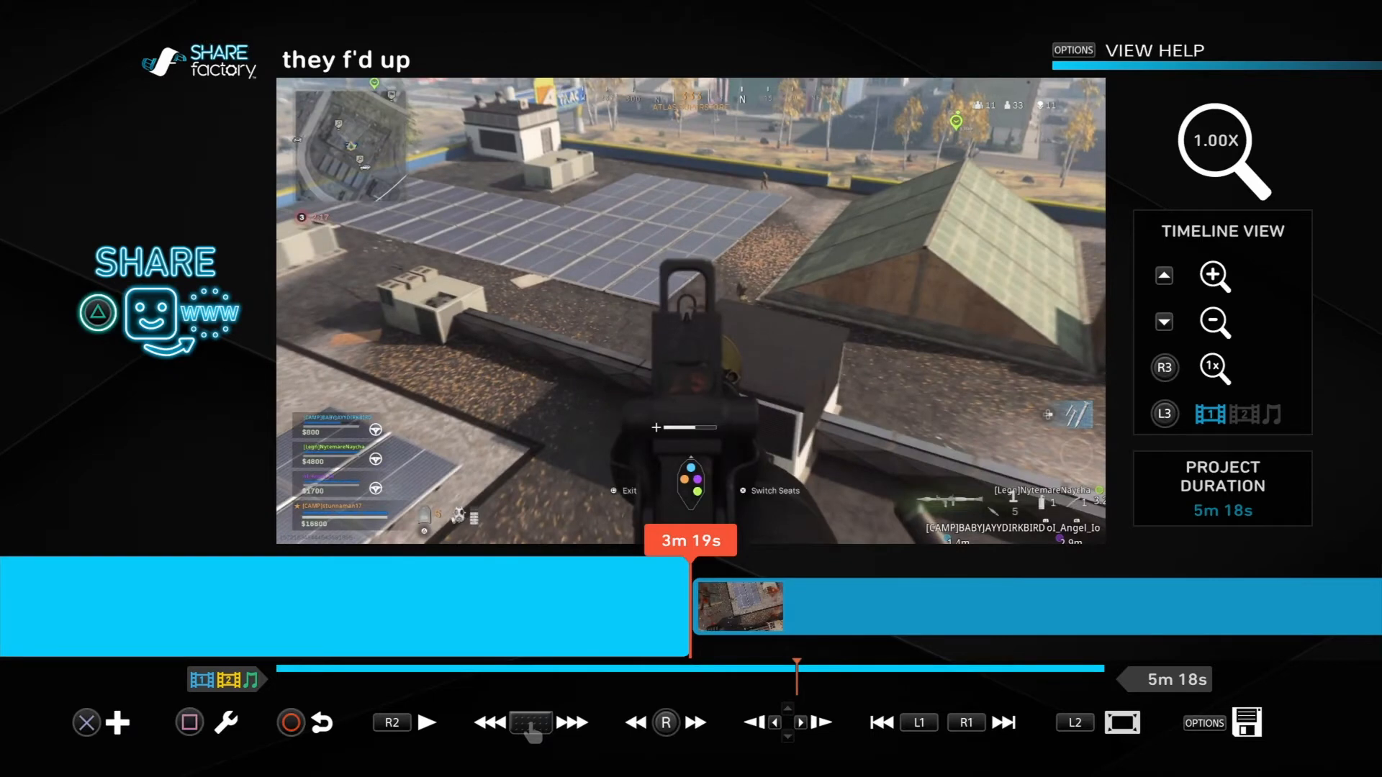
click(804, 740)
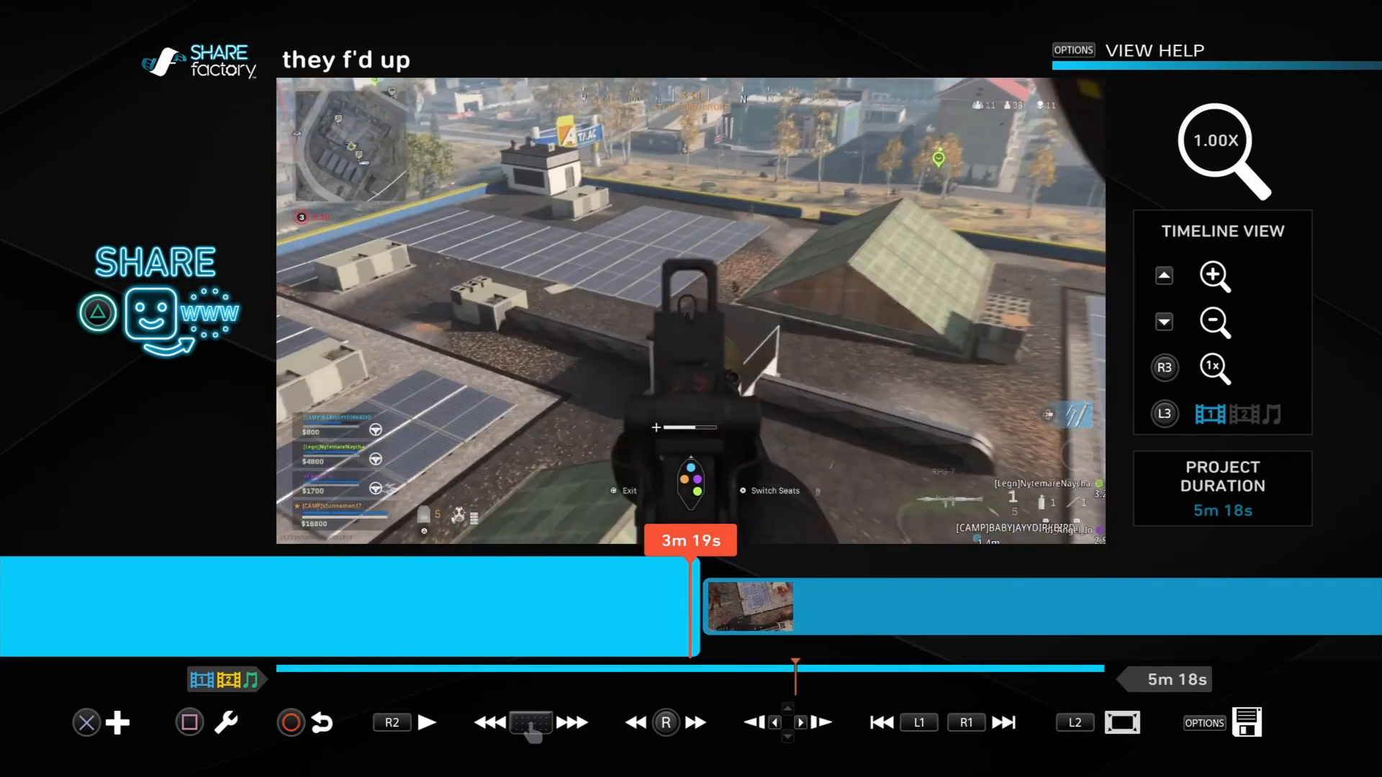
Step: Bring up the Add media menu at the 3m 19s playhead
click(116, 722)
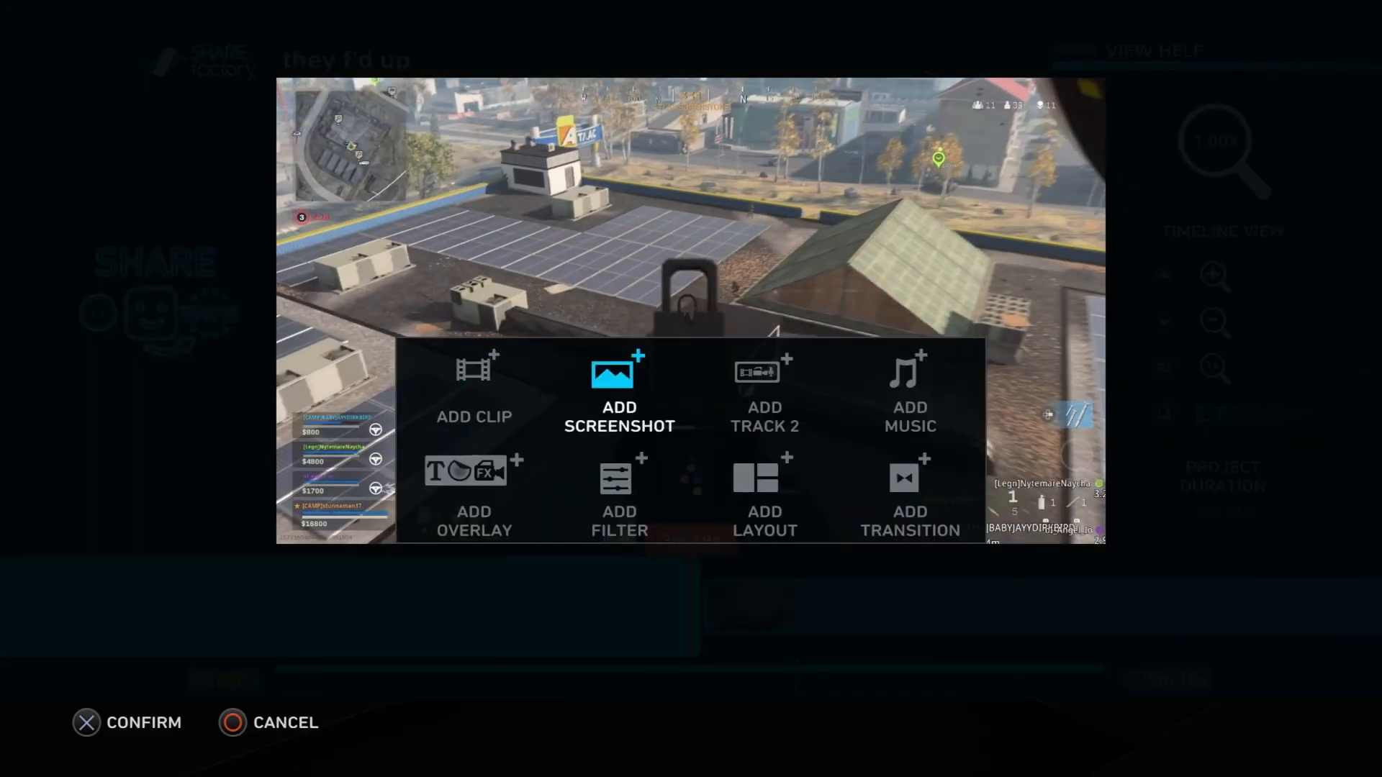
Step: Add a Call of Duty: Modern Warfare screenshot to the project
click(619, 377)
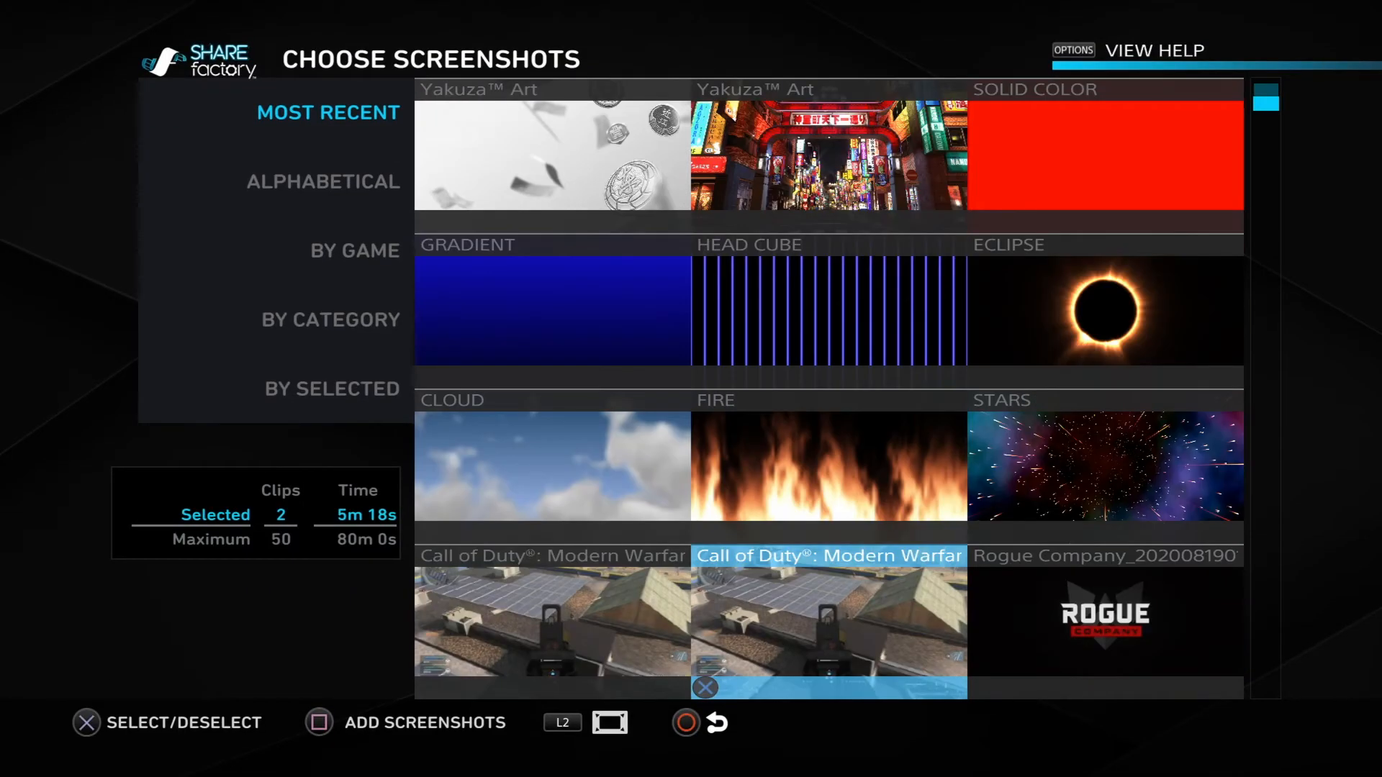
scroll(down, 3)
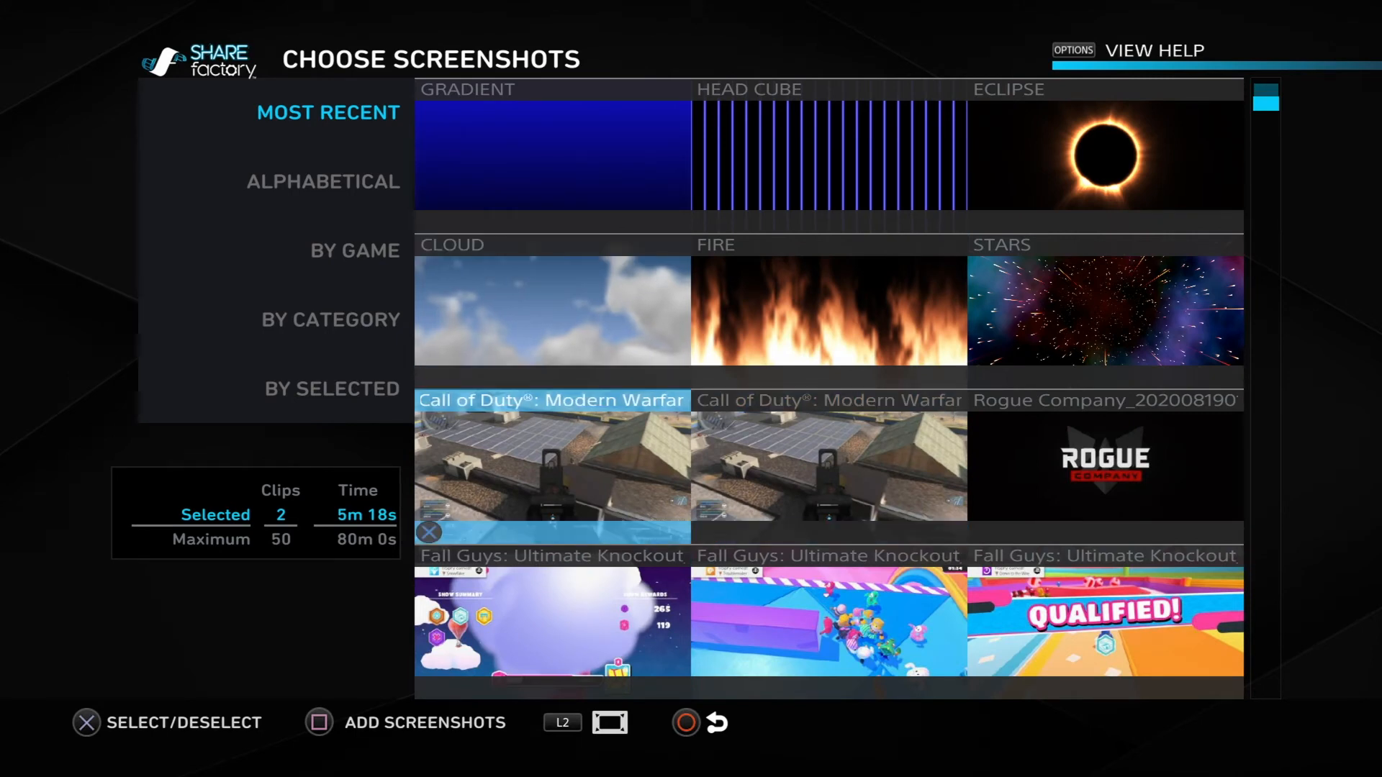
click(550, 465)
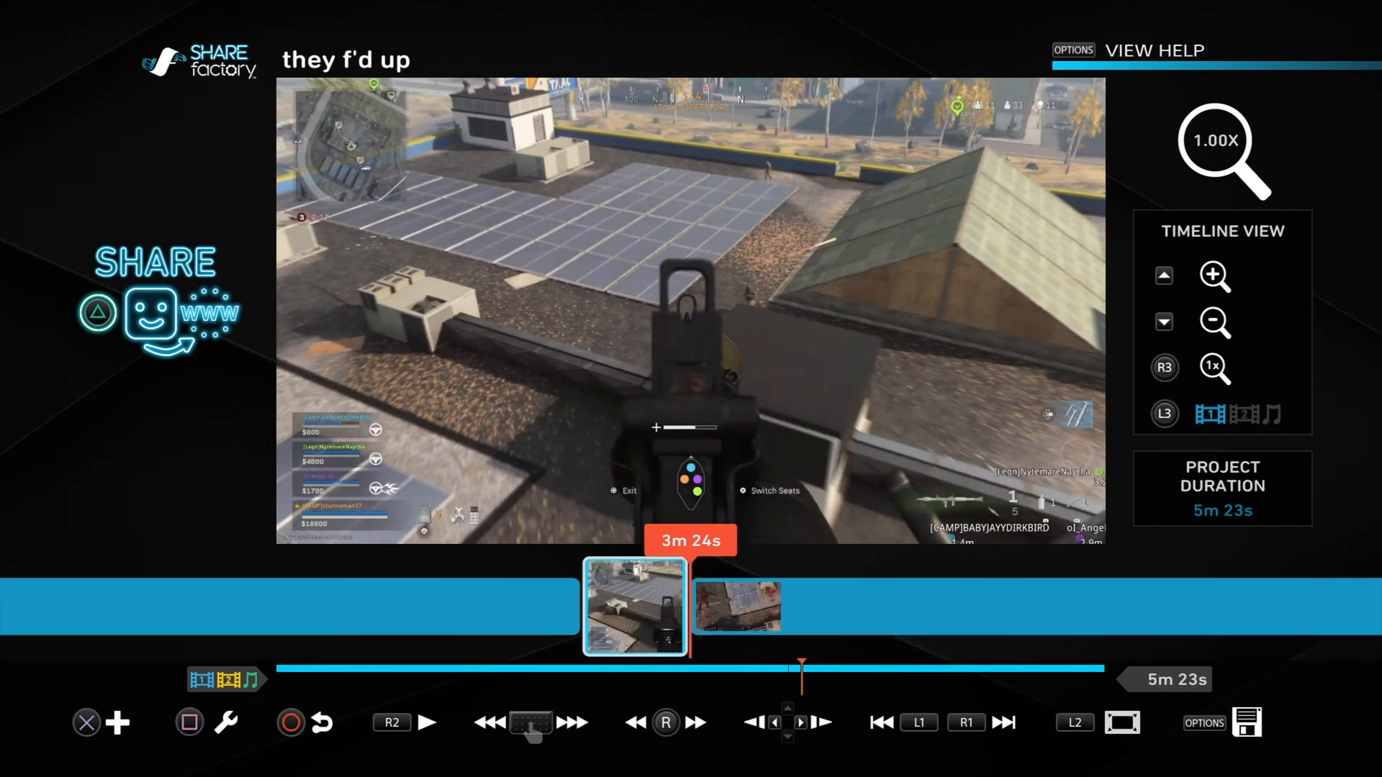
Step: Play the project with the screenshot freeze frame at 3m 19s
click(432, 723)
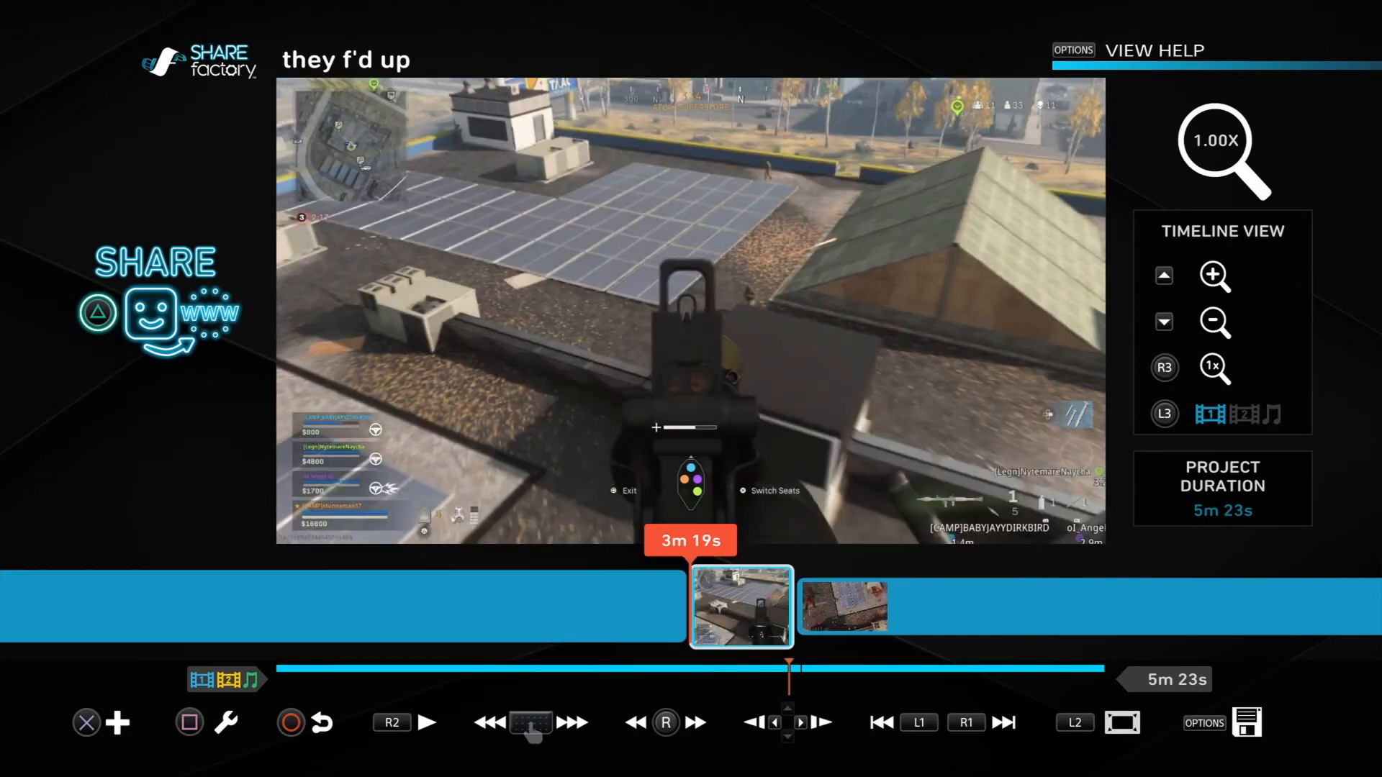
Step: Show the editing actions for the clip starting at 3m 19s
click(432, 723)
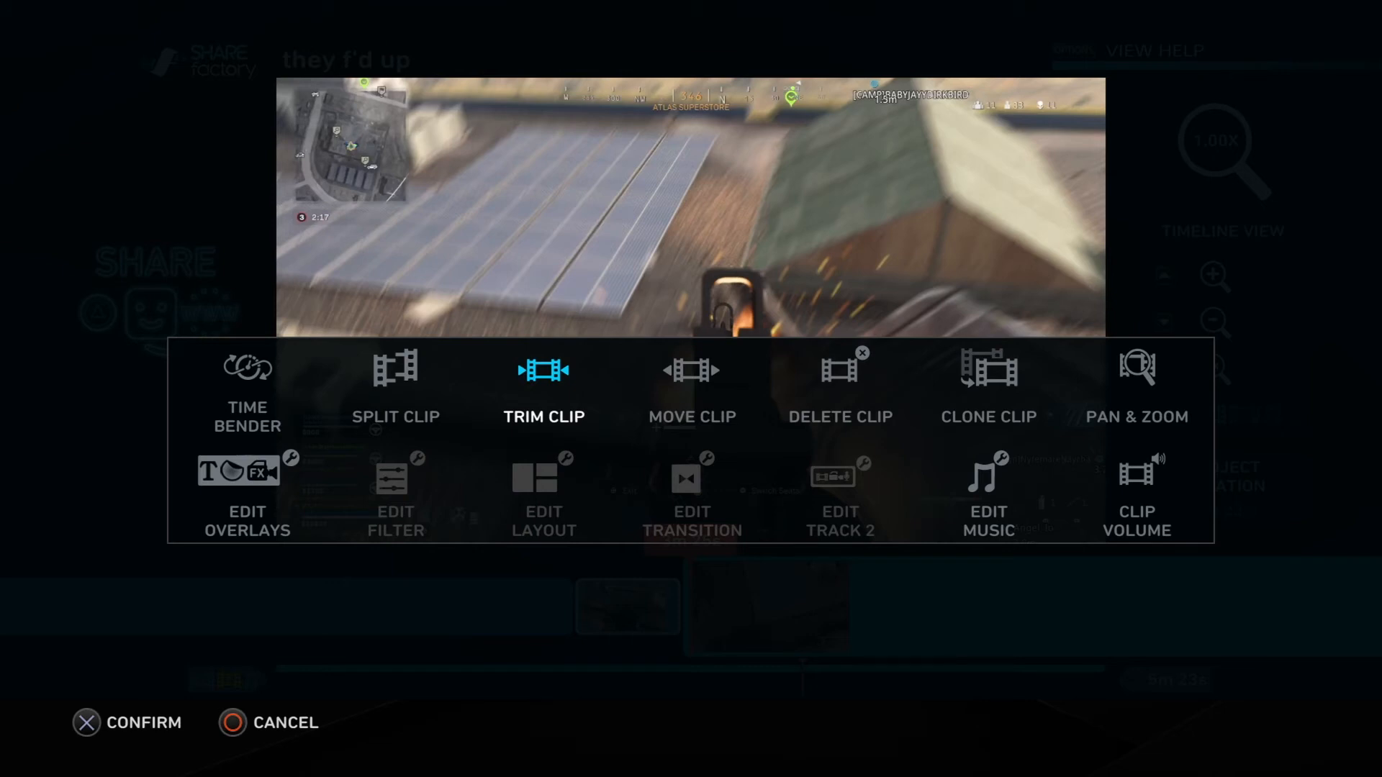
click(544, 379)
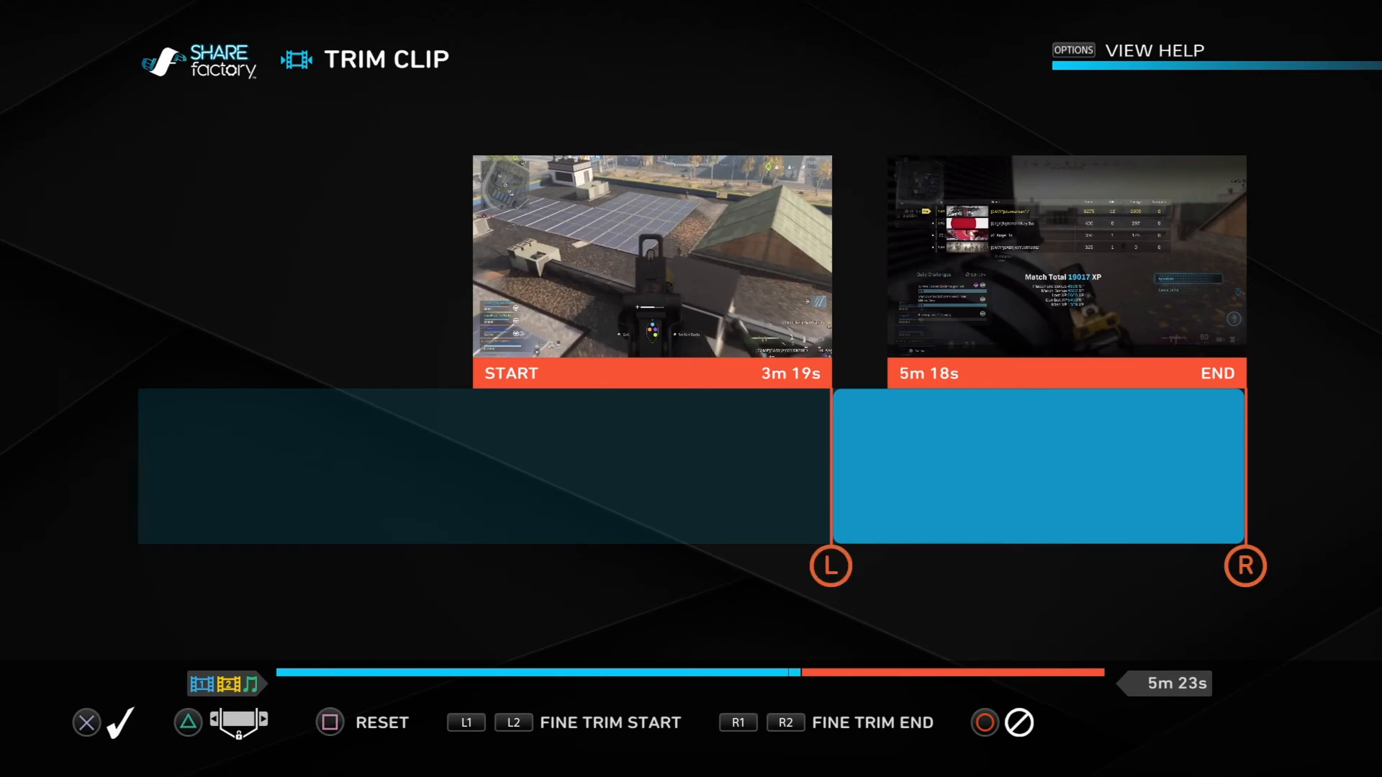
click(87, 723)
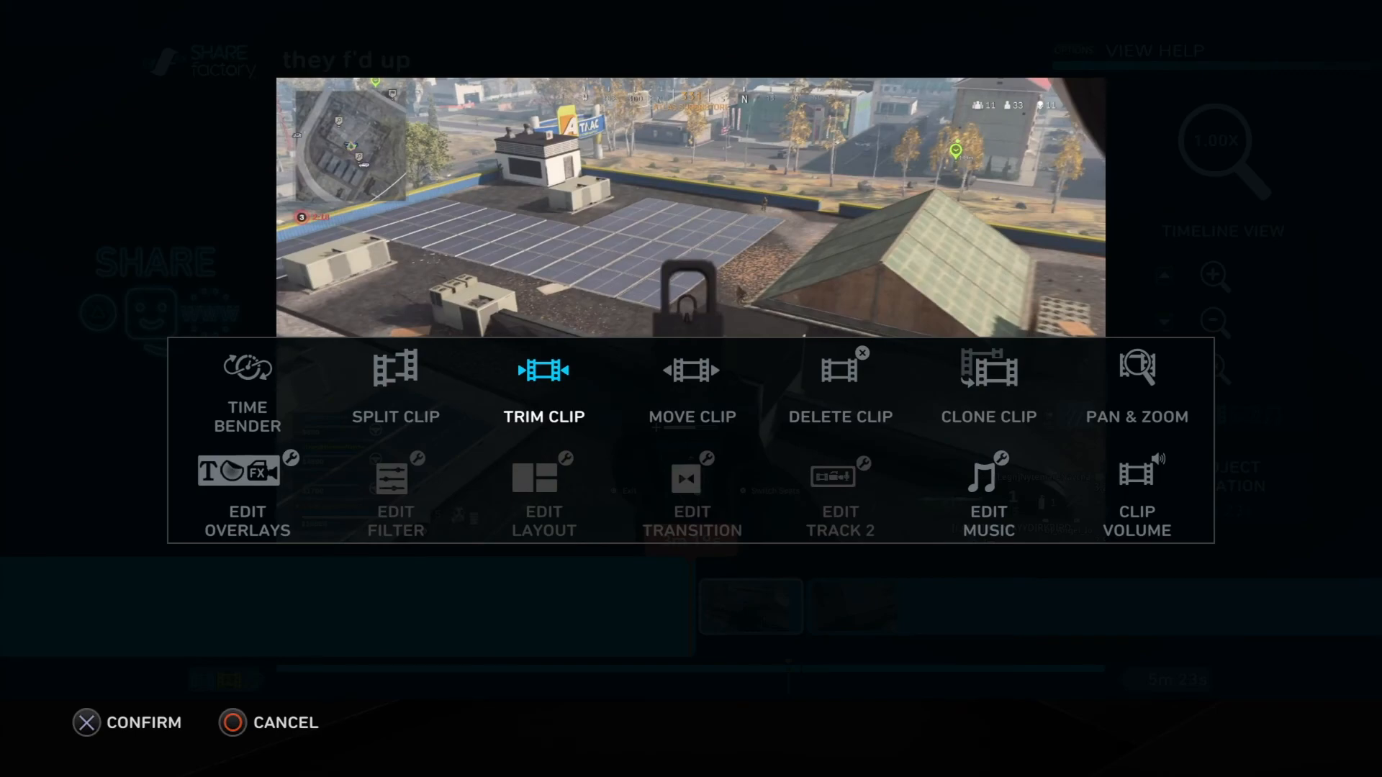
click(544, 371)
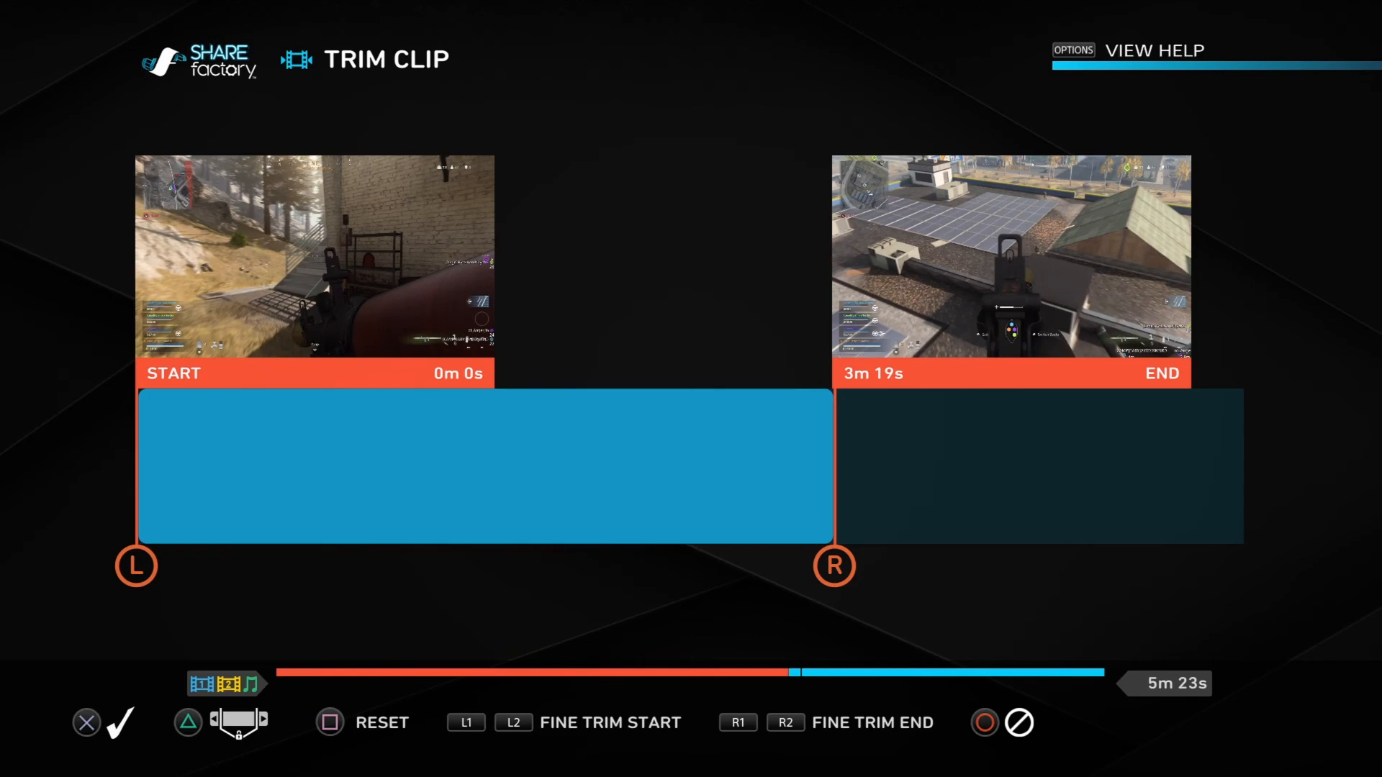
click(84, 722)
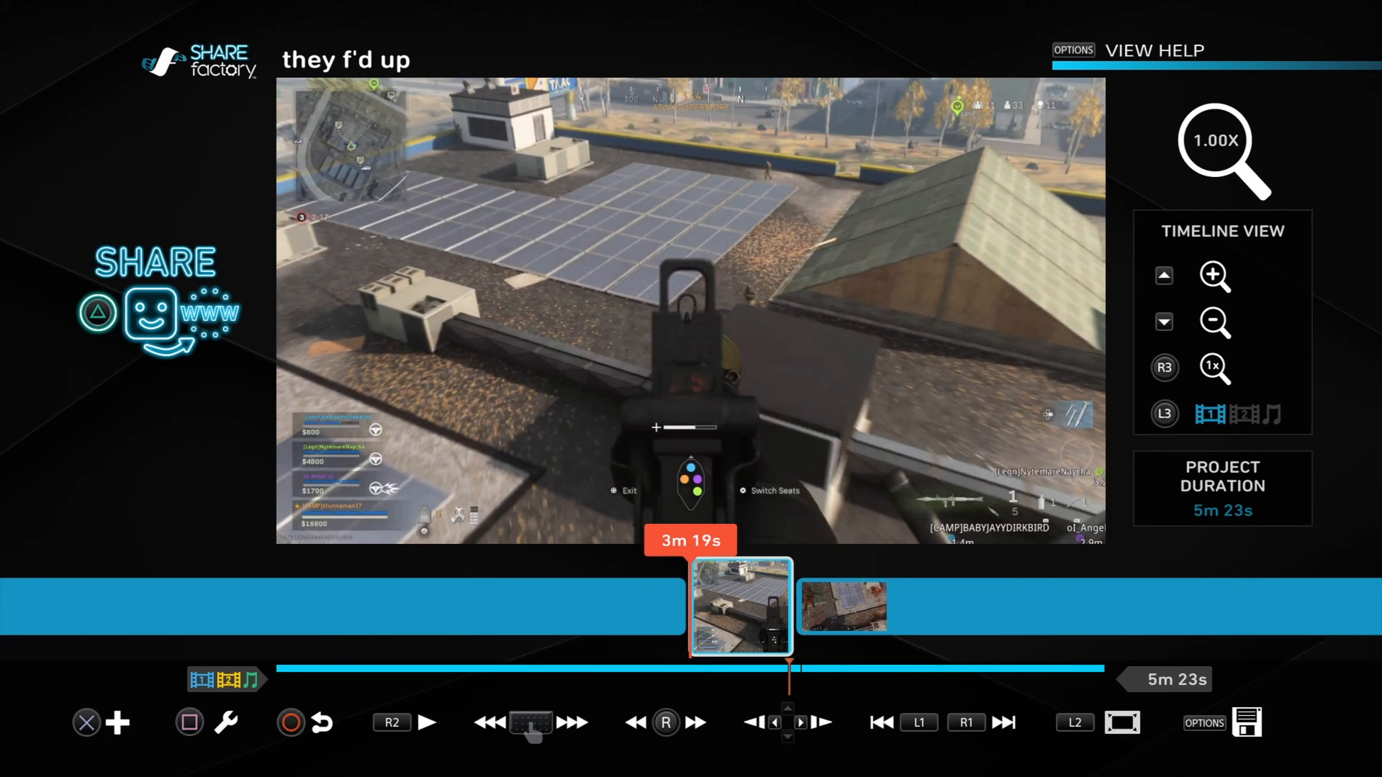
Step: Play from 3m 19s past the freeze frame and pause at the 3m 33s killcam
click(432, 722)
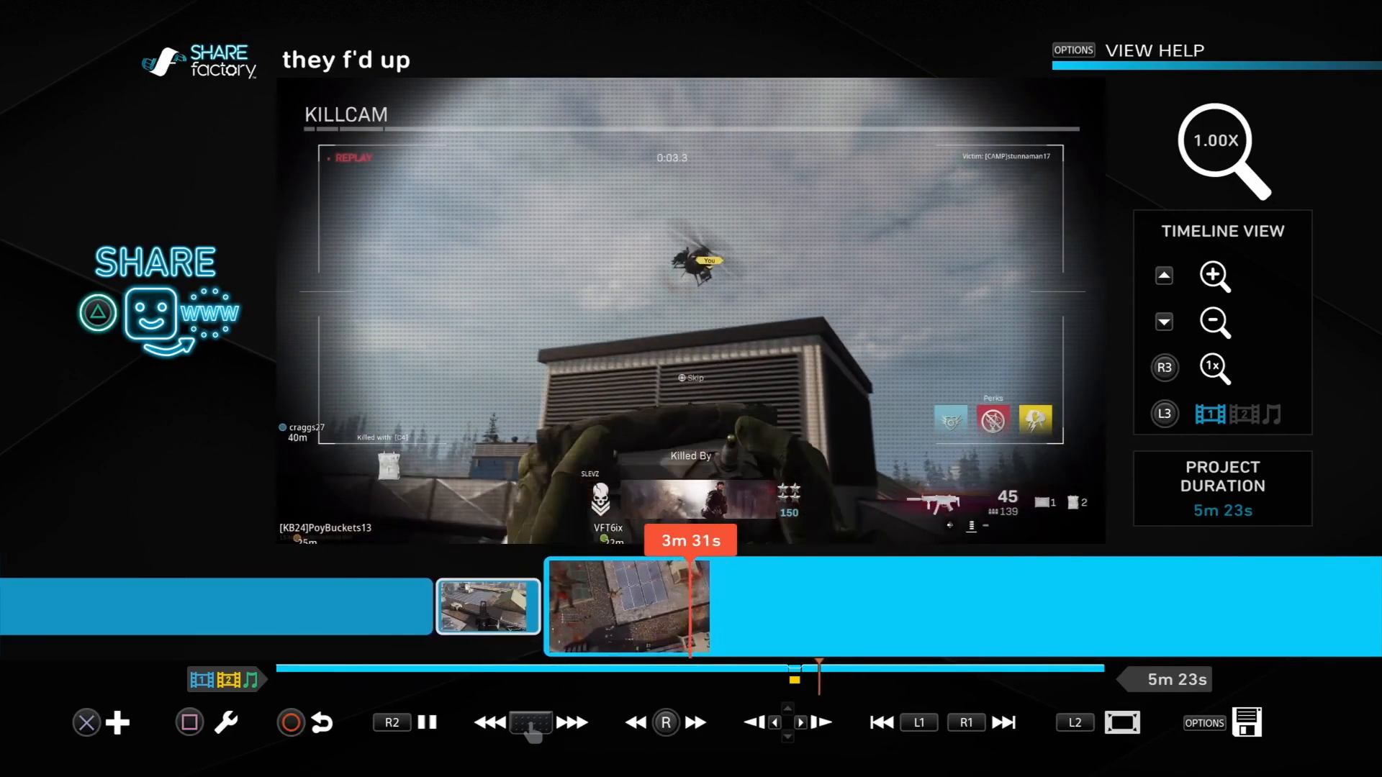
click(427, 722)
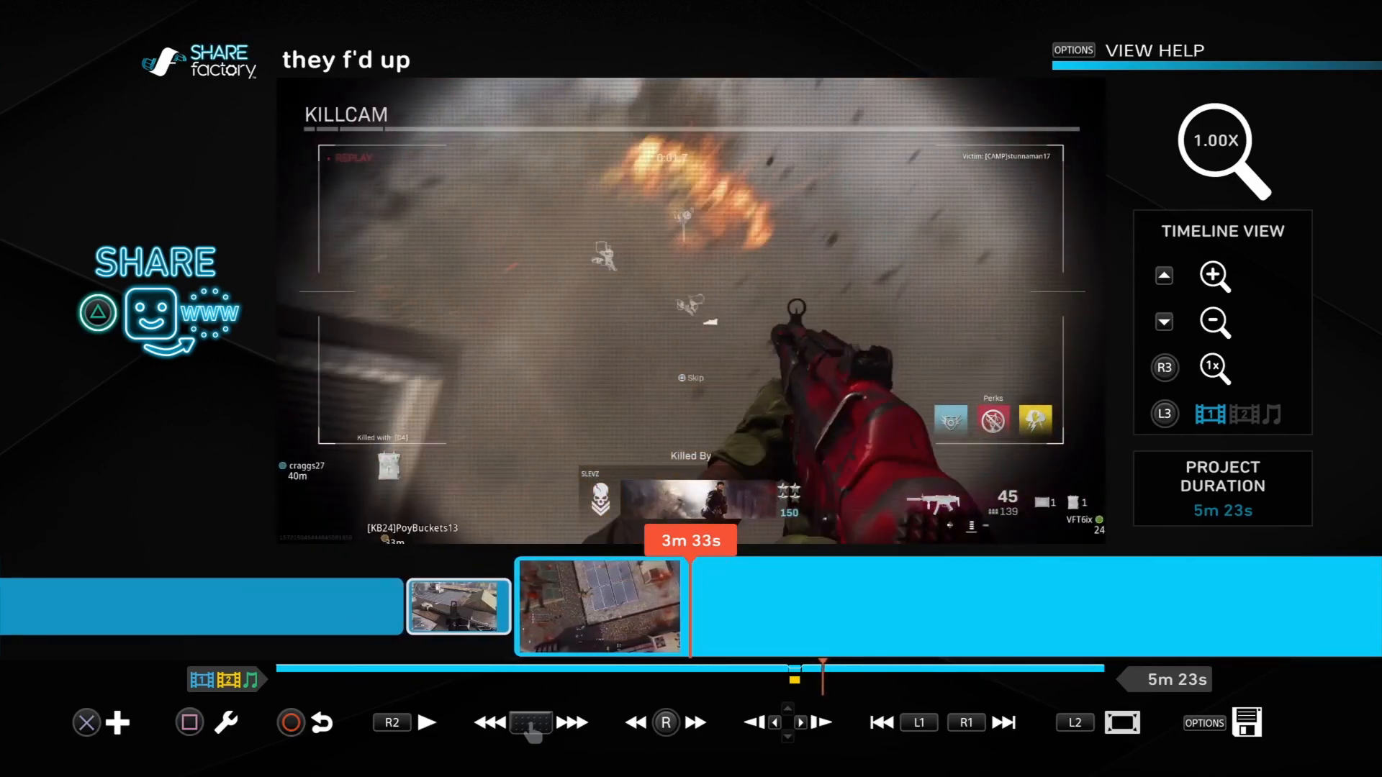